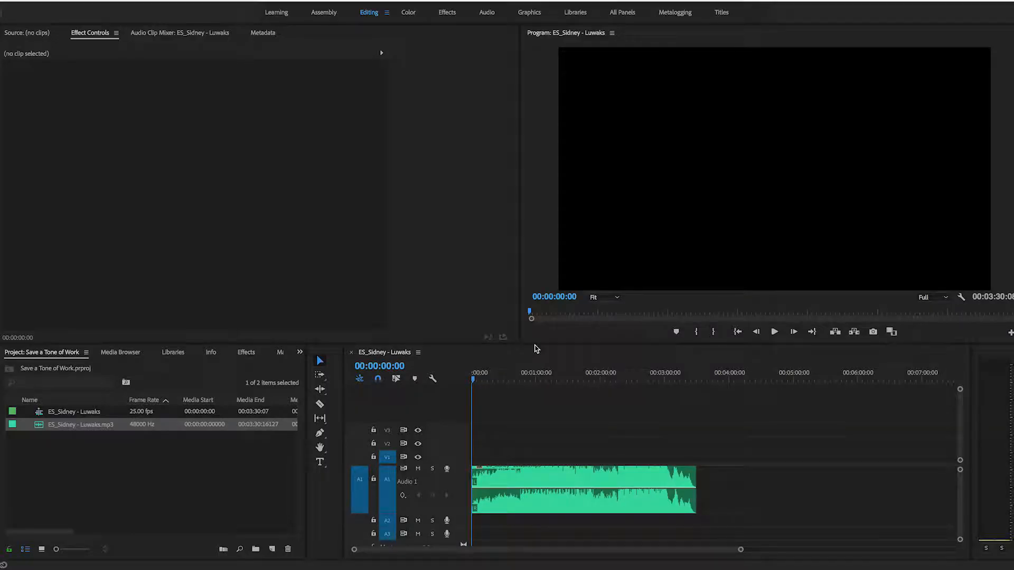
{"action": "mouse_move", "coordinate": [545, 452]}
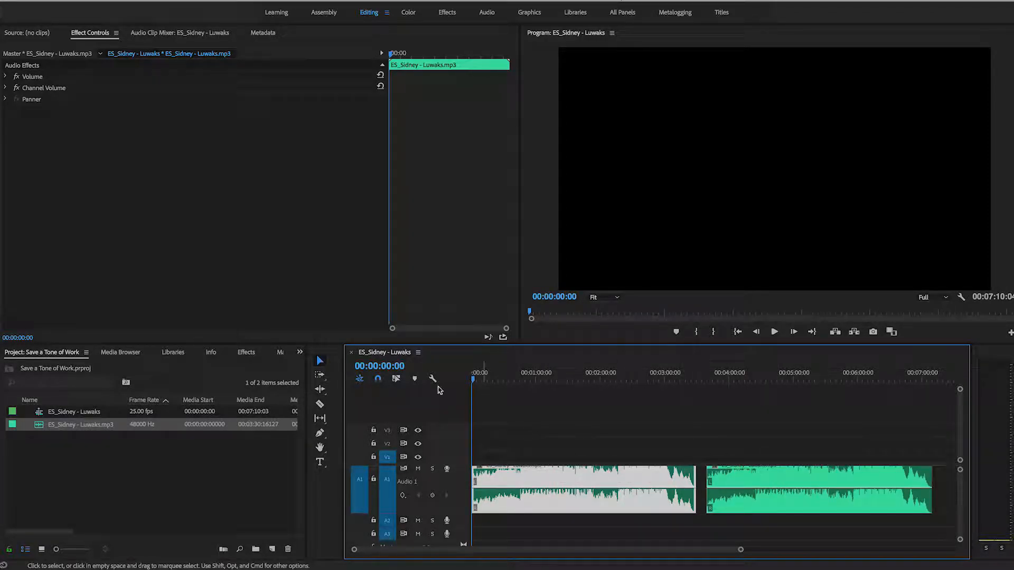
Cut the second song copy with the Razor tool and browse Effects for a crossfade
{"action": "left_click", "coordinate": [320, 405]}
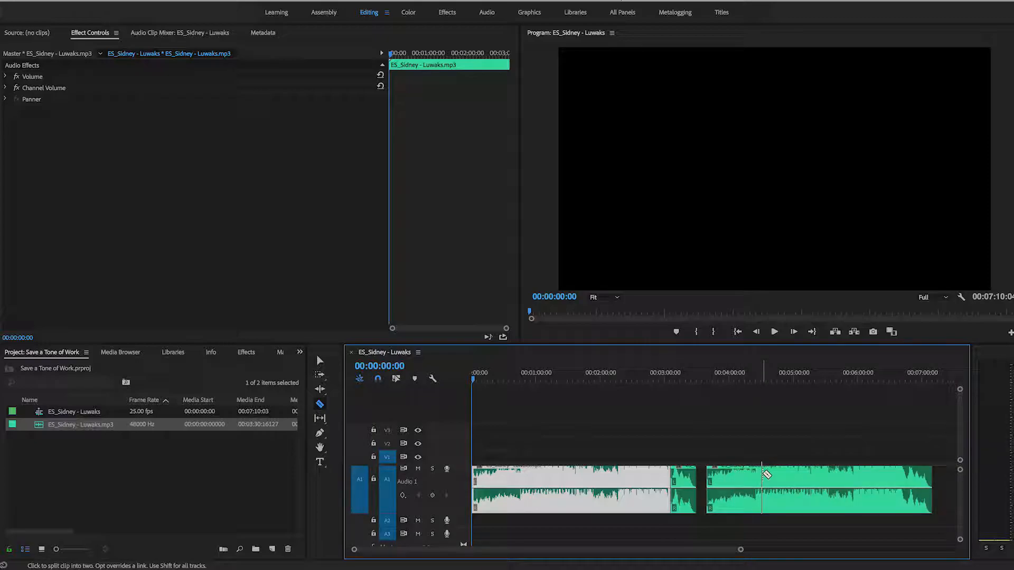
{"action": "mouse_move", "coordinate": [762, 476]}
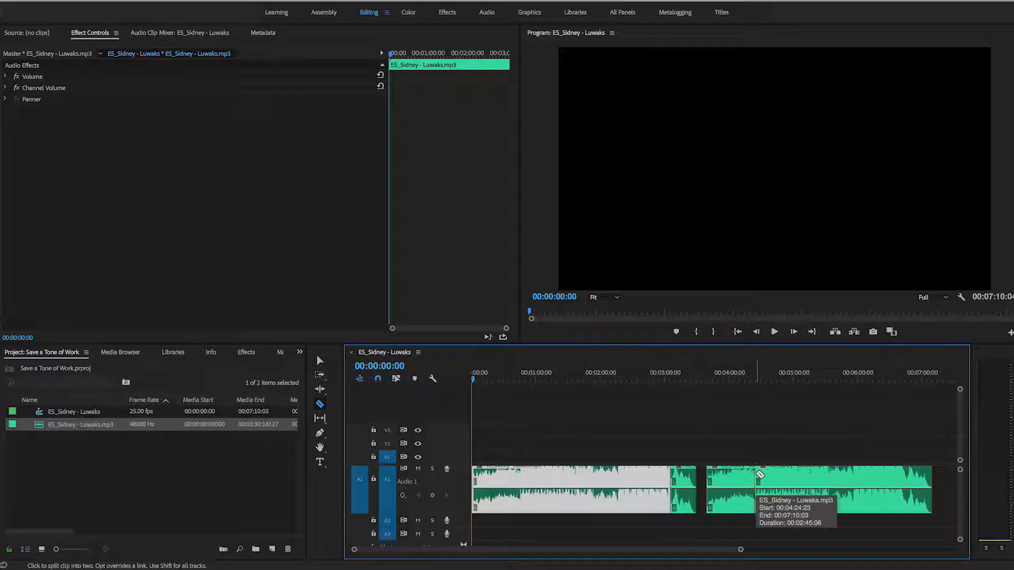
{"action": "left_click", "coordinate": [319, 361]}
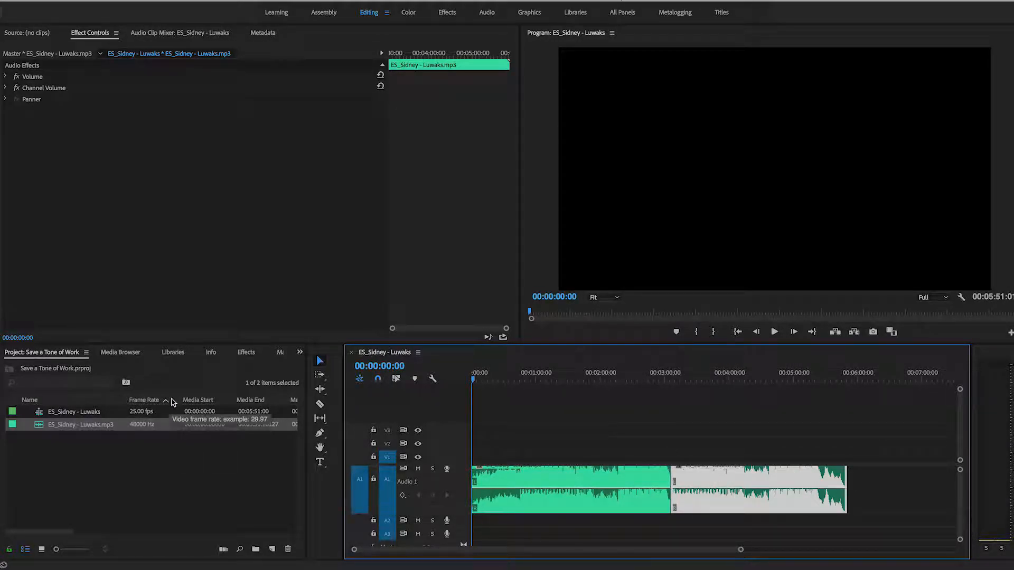
{"action": "left_click", "coordinate": [246, 352]}
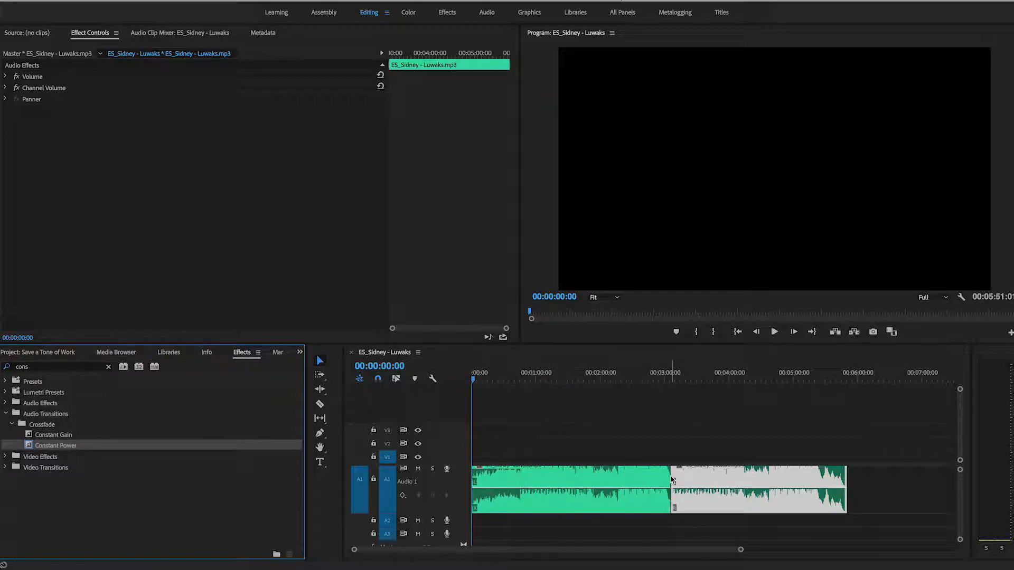
{"action": "mouse_move", "coordinate": [655, 368]}
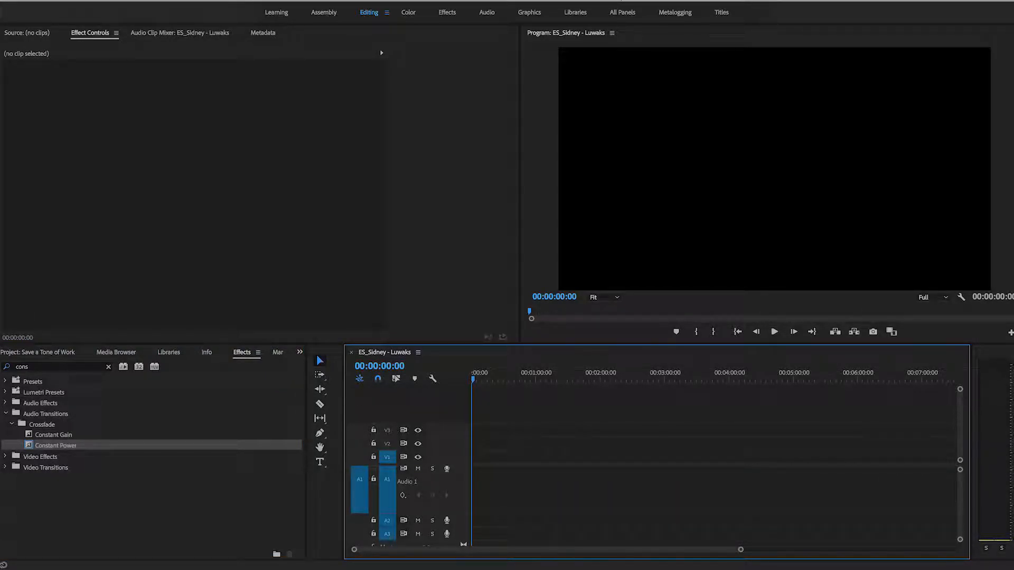
Send the whole sequence to Adobe Audition via Edit in Adobe Audition, named 'Loop'
{"action": "left_click", "coordinate": [38, 352]}
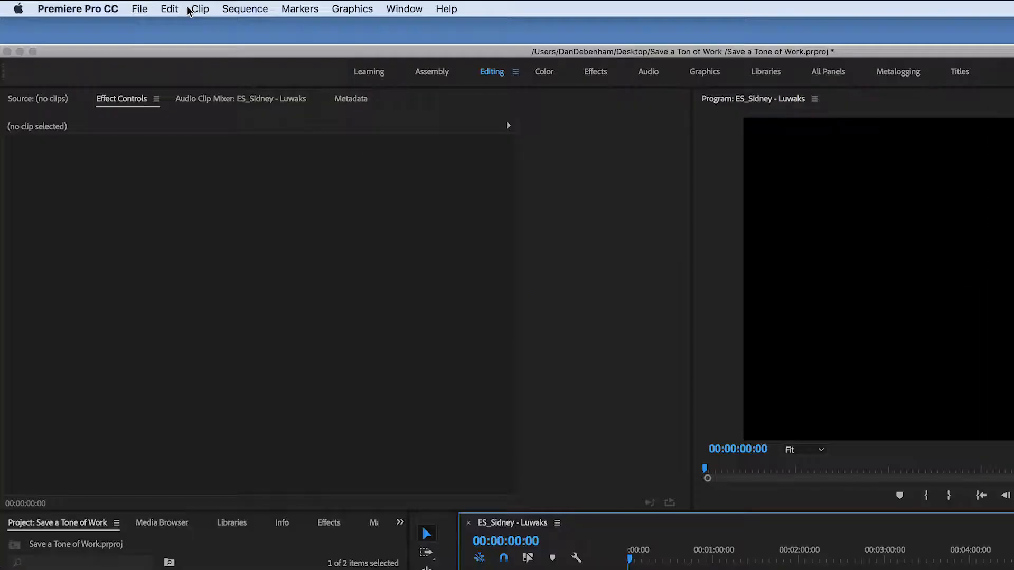
{"action": "left_click", "coordinate": [169, 8]}
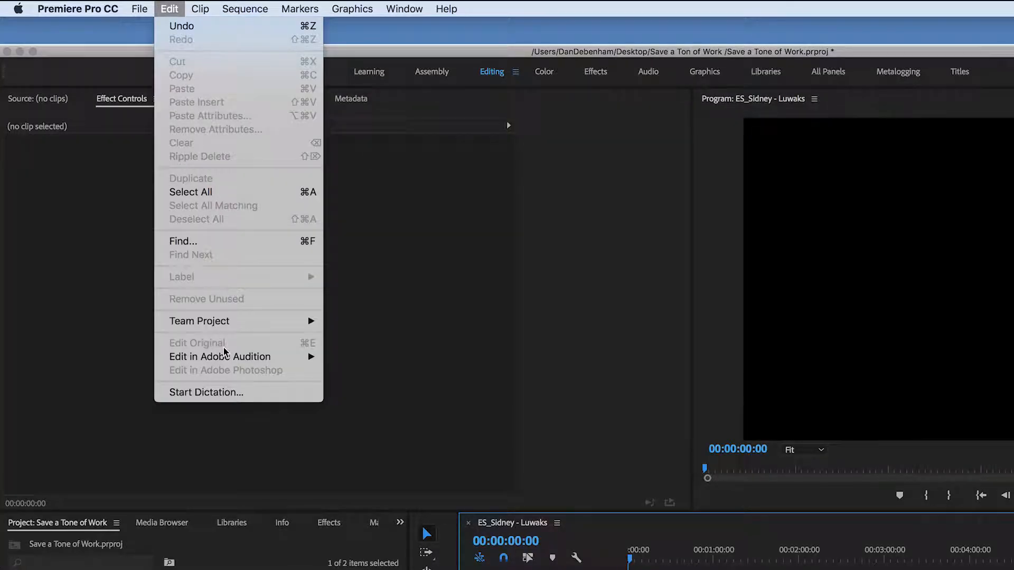
{"action": "mouse_move", "coordinate": [219, 356]}
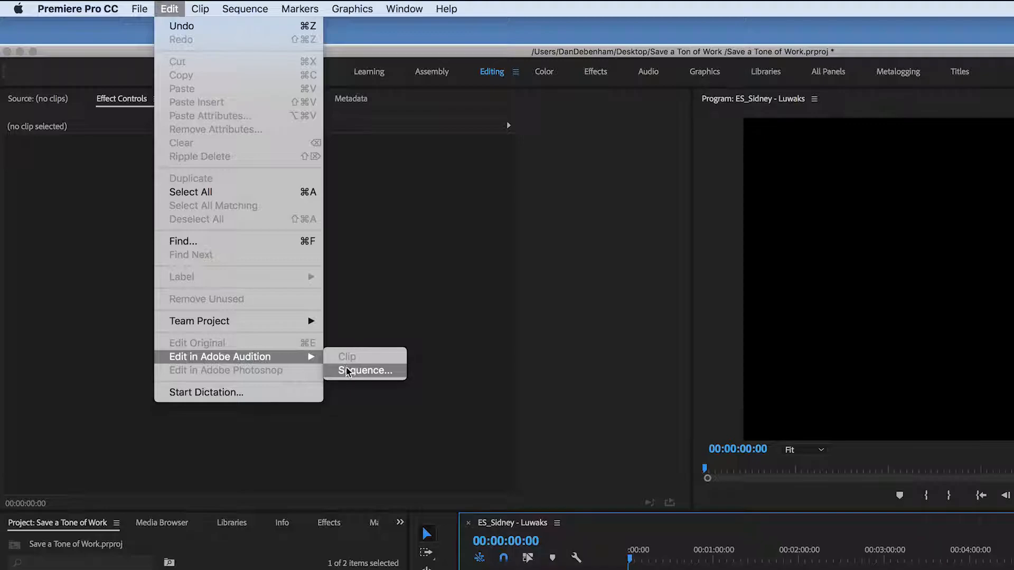
{"action": "left_click", "coordinate": [366, 371]}
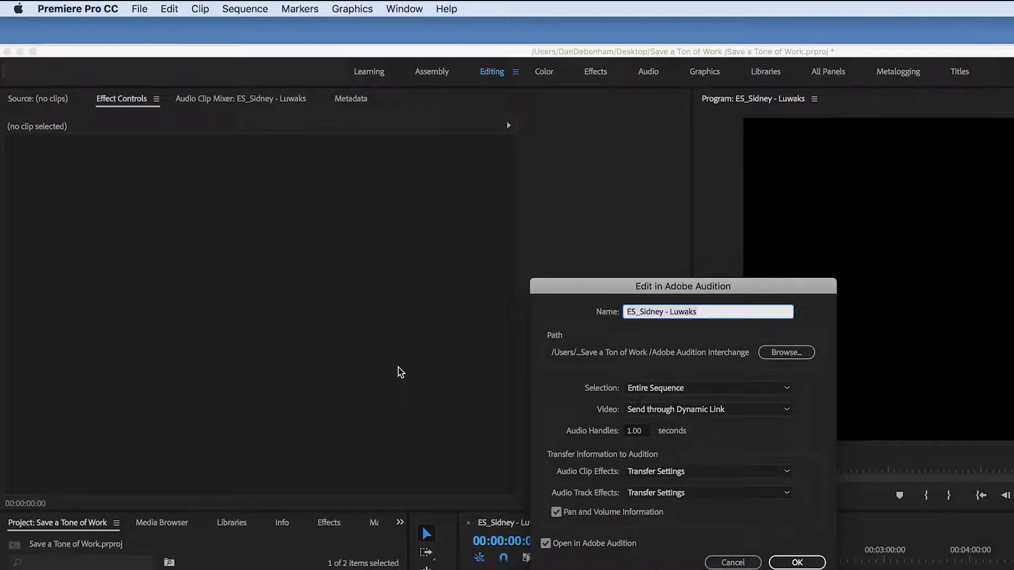
{"action": "type", "text": "Loop"}
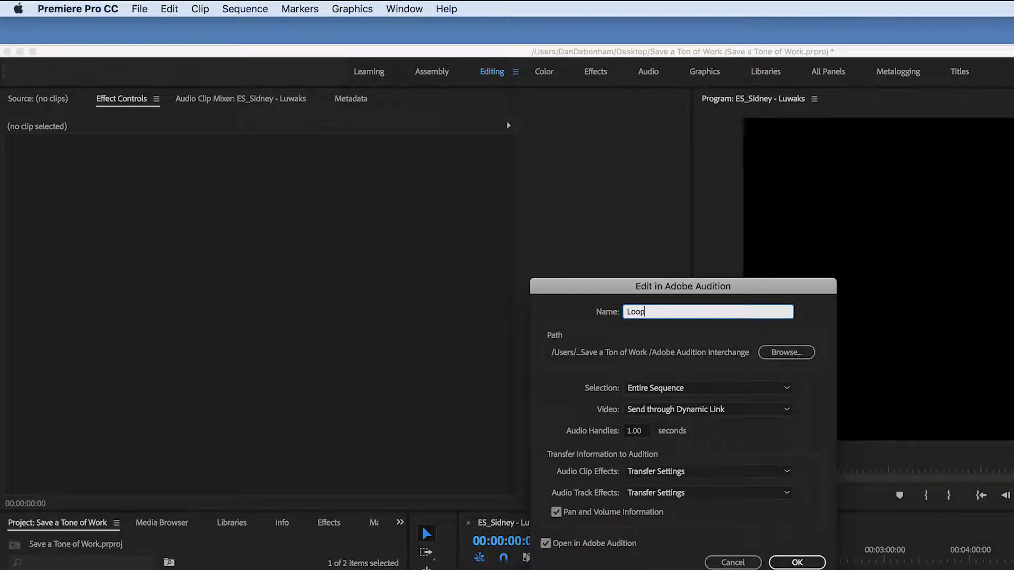
{"action": "left_click", "coordinate": [797, 562]}
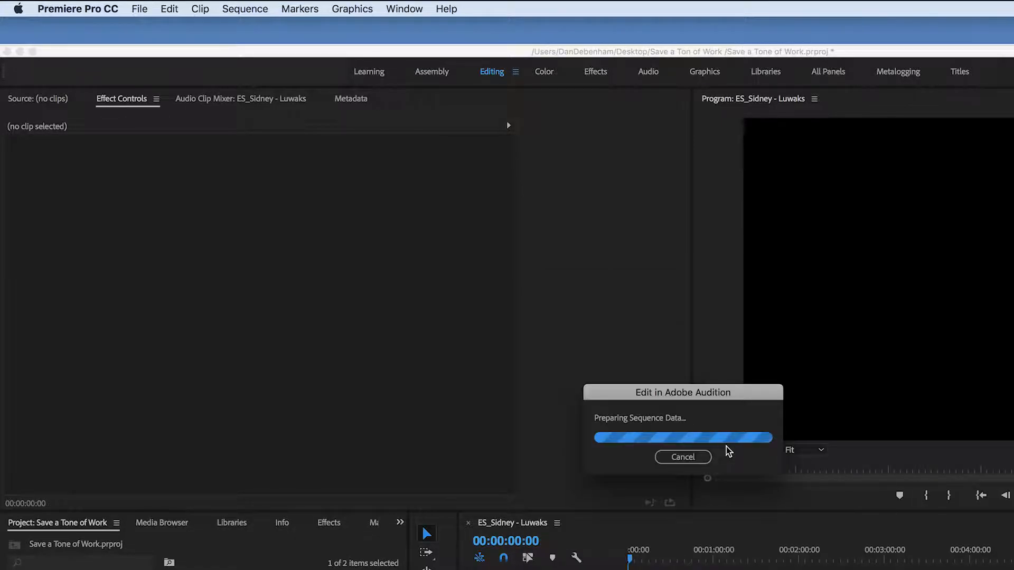
{"action": "left_click", "coordinate": [683, 457]}
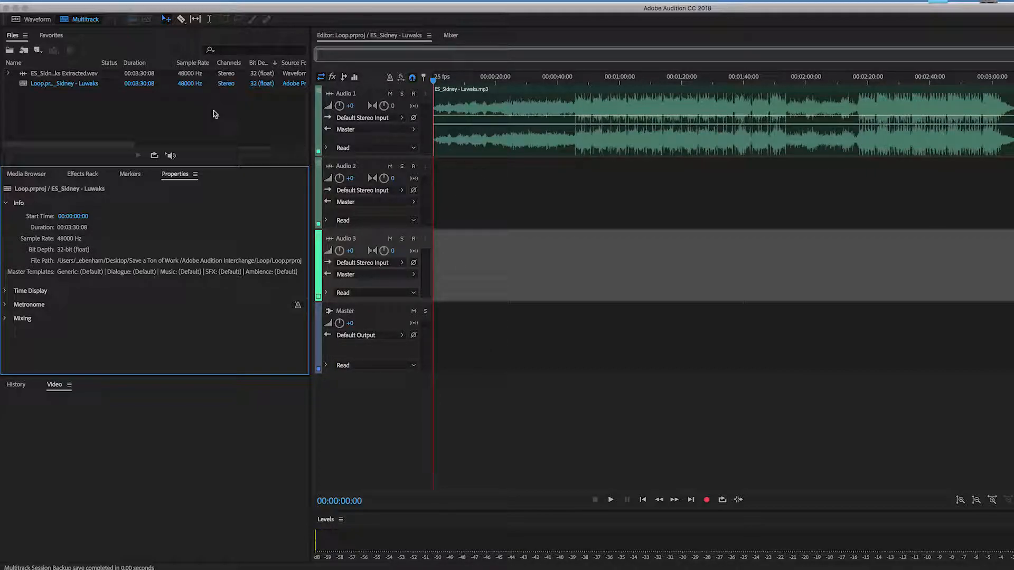
Create a new multitrack session named 'Loop Extend', overwriting the existing file
{"action": "left_click", "coordinate": [135, 7]}
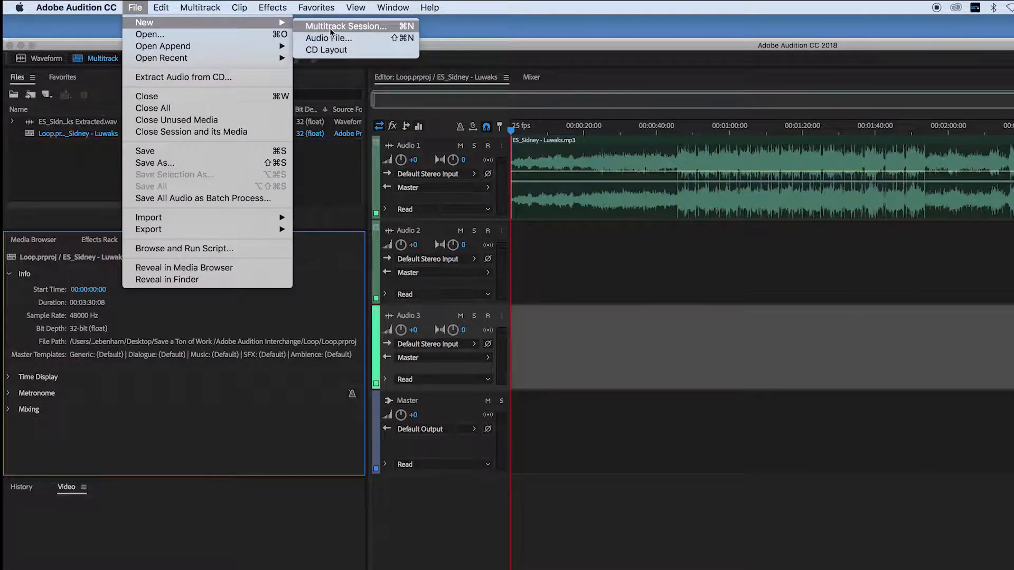
{"action": "left_click", "coordinate": [346, 26]}
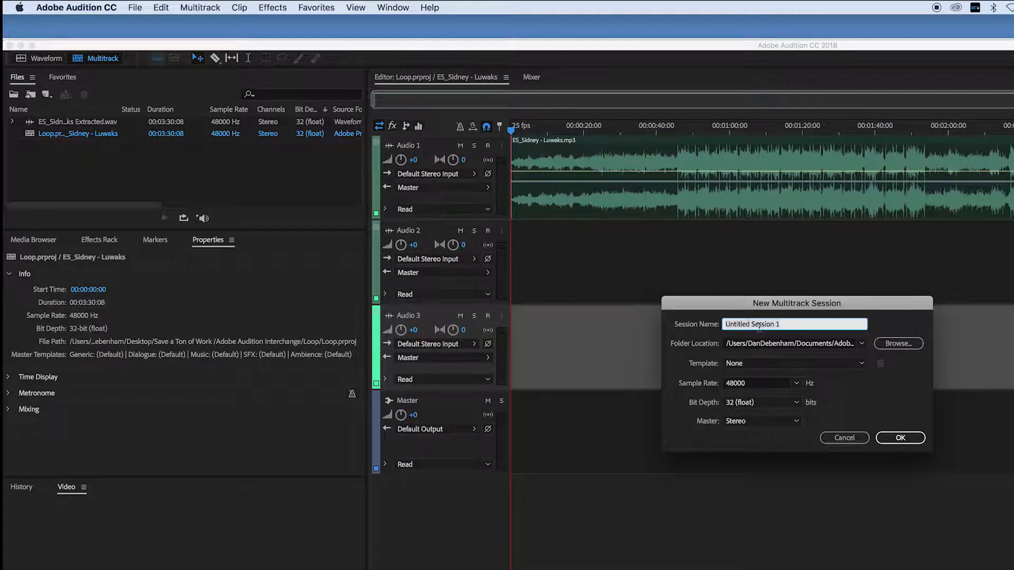
{"action": "type", "text": "Loop E"}
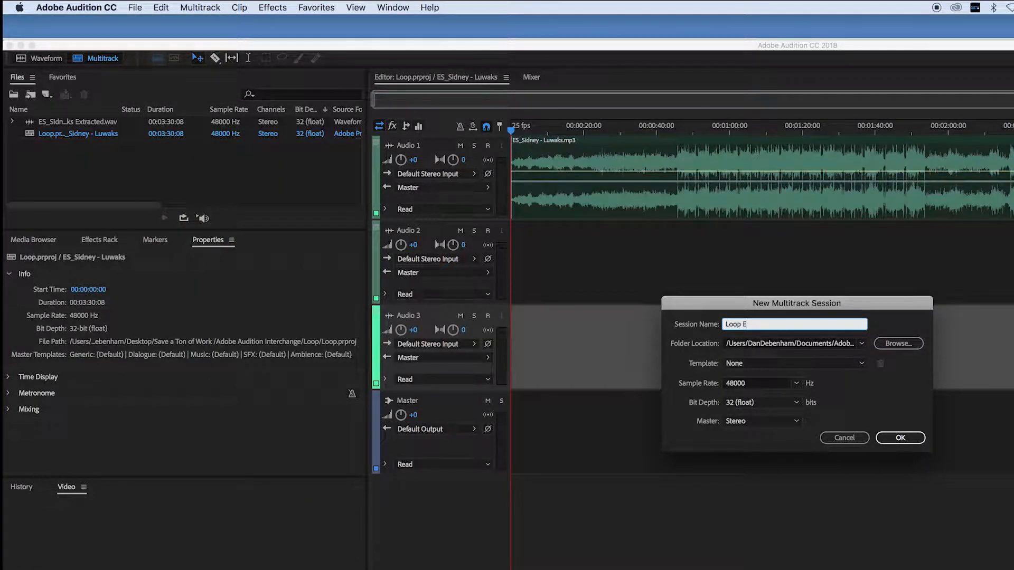
{"action": "type", "text": "xtend"}
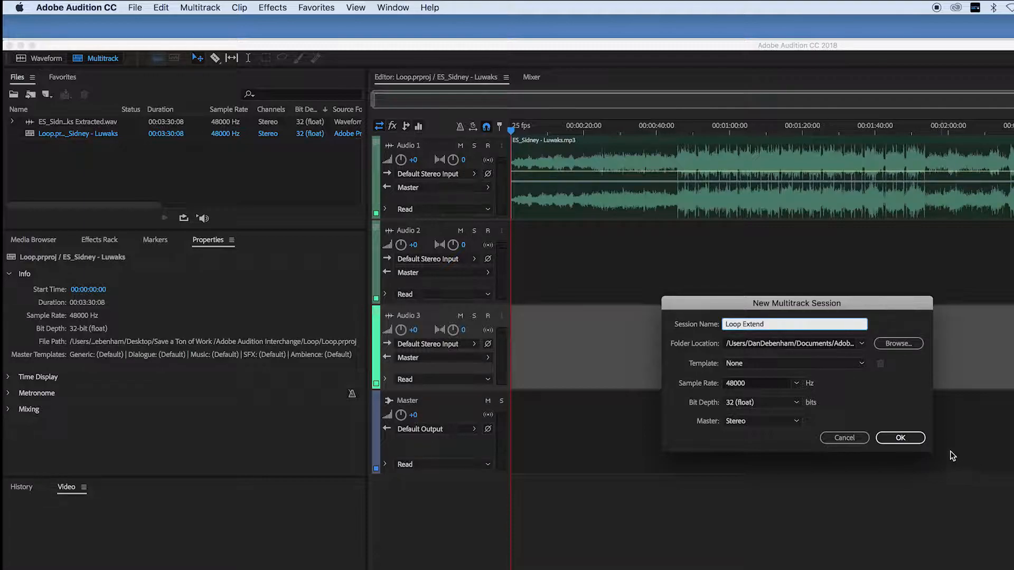
{"action": "left_click", "coordinate": [899, 438]}
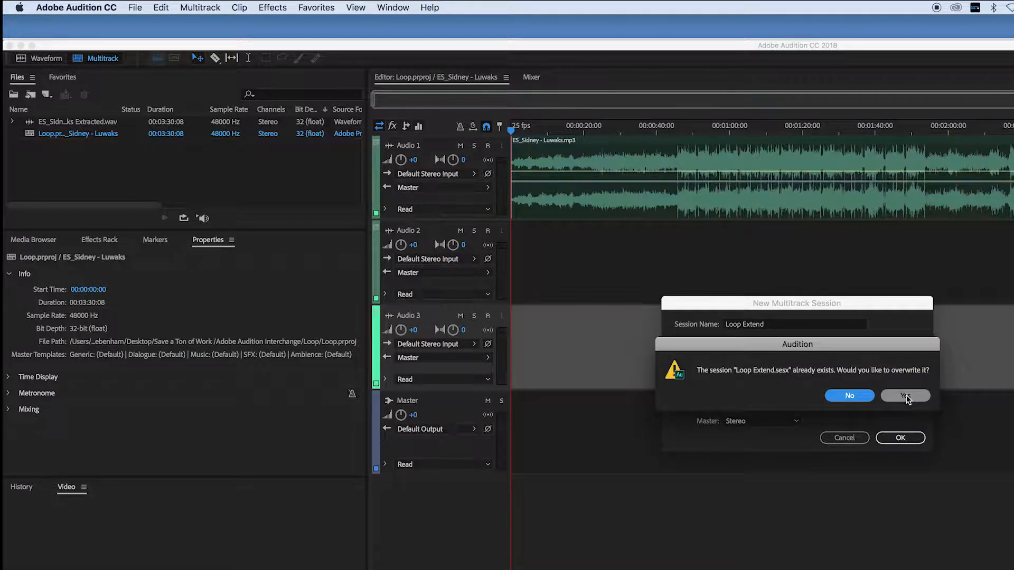
{"action": "left_click", "coordinate": [905, 395]}
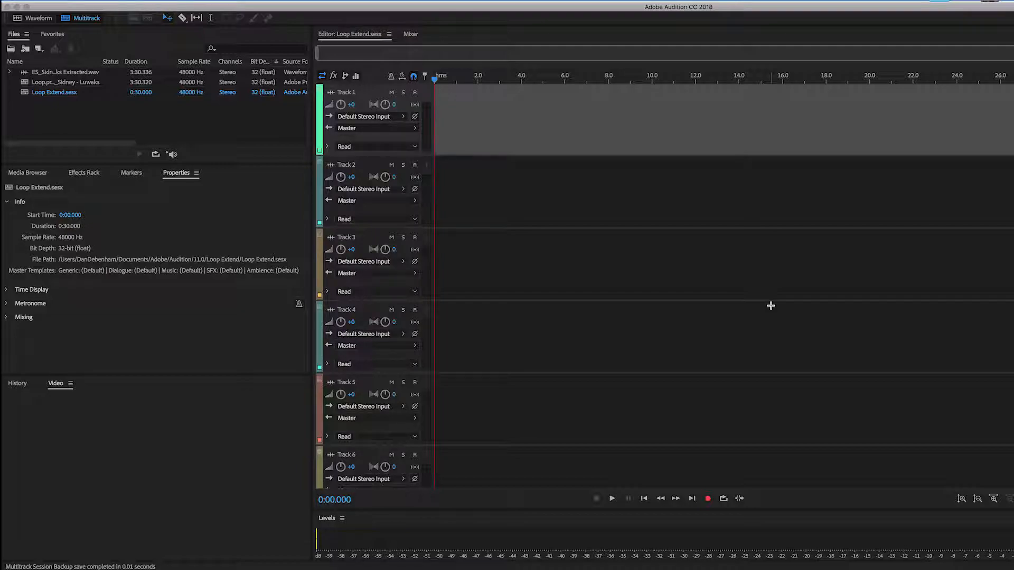
{"action": "mouse_move", "coordinate": [453, 246]}
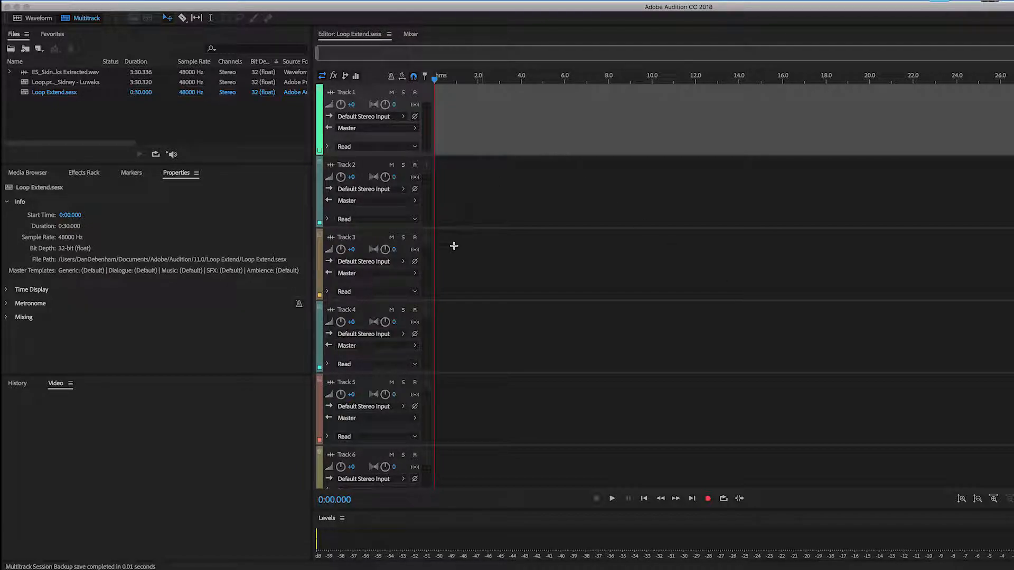
Collapse the clip's property sections and expand Remix for the extracted song clip
{"action": "left_click", "coordinate": [64, 71]}
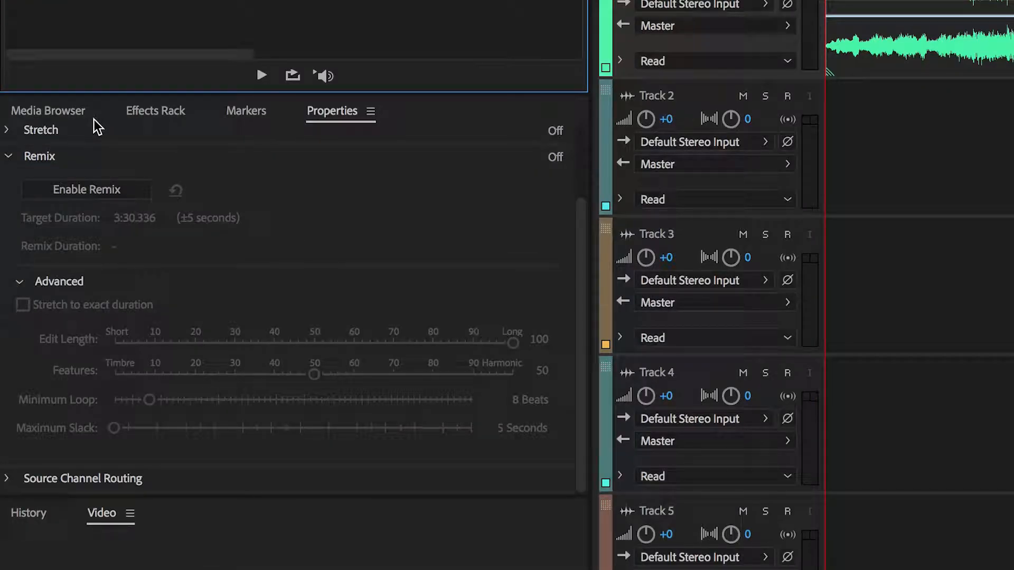
{"action": "left_click", "coordinate": [155, 111]}
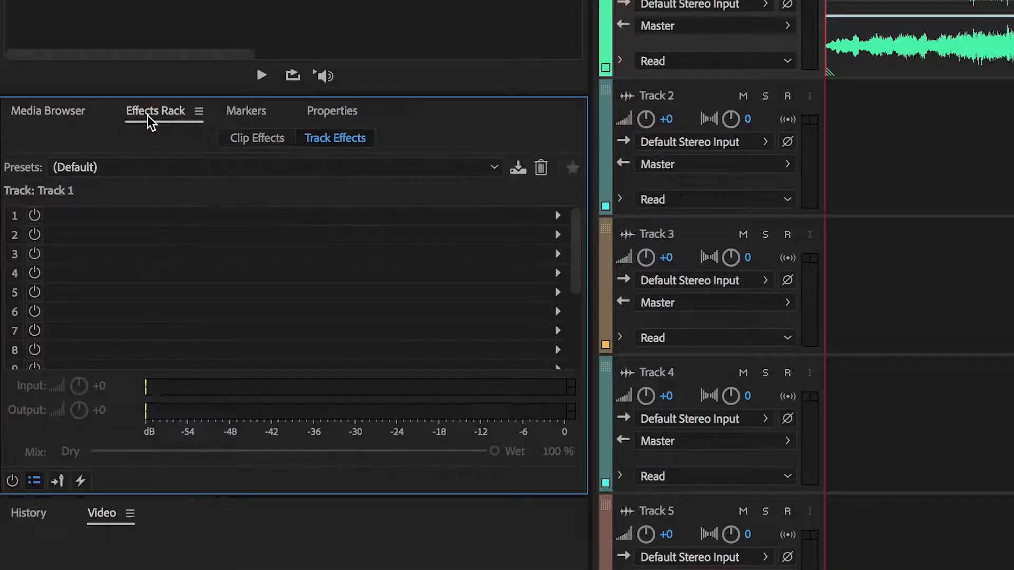
{"action": "left_click", "coordinate": [332, 110]}
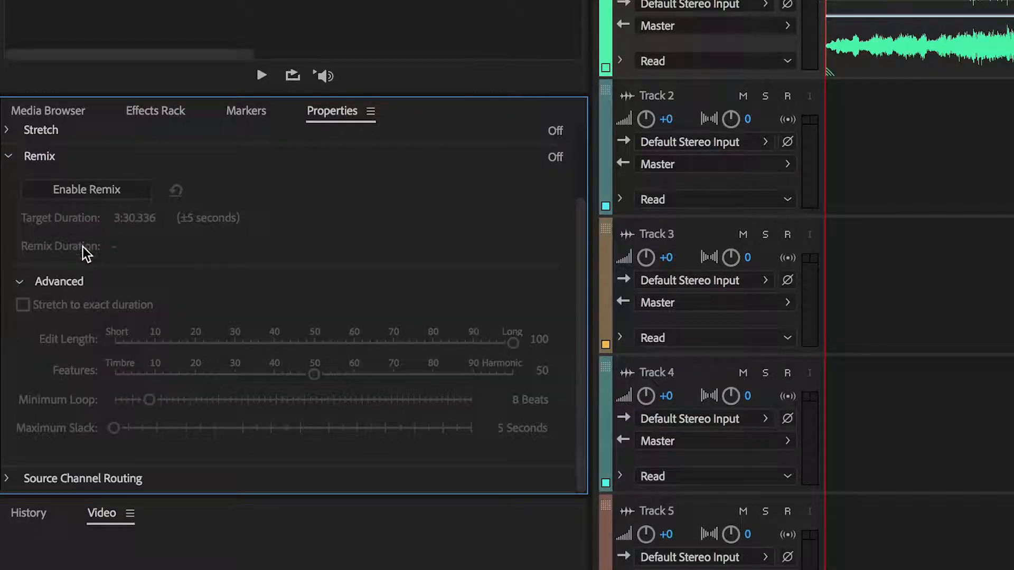
{"action": "left_click", "coordinate": [6, 156]}
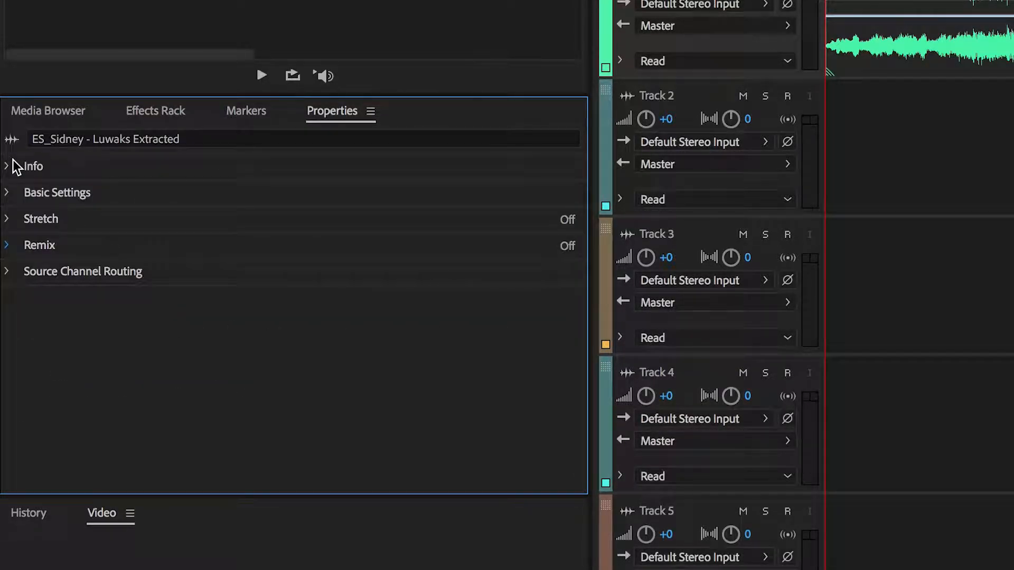
{"action": "mouse_move", "coordinate": [325, 116]}
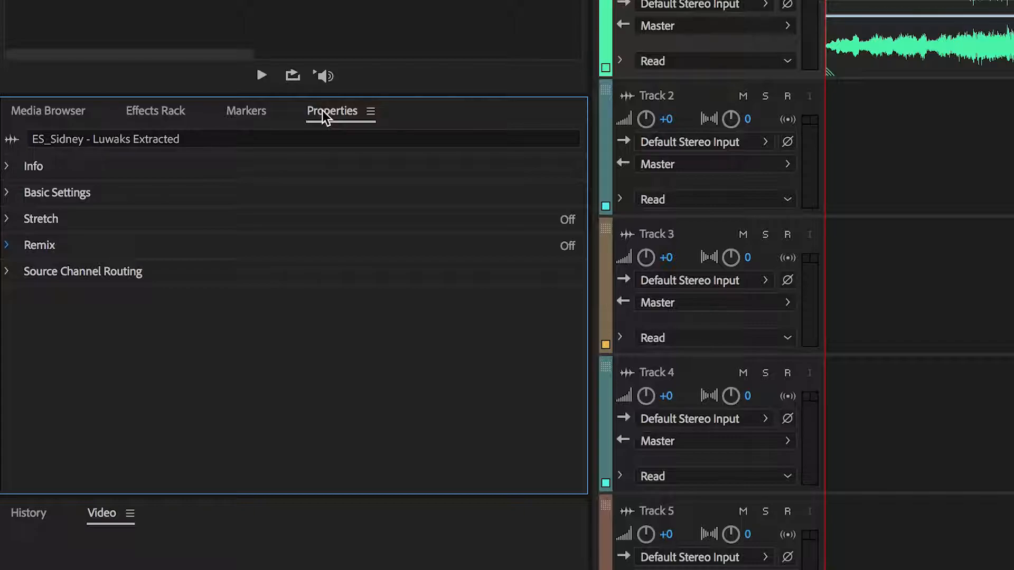
{"action": "left_click", "coordinate": [8, 244]}
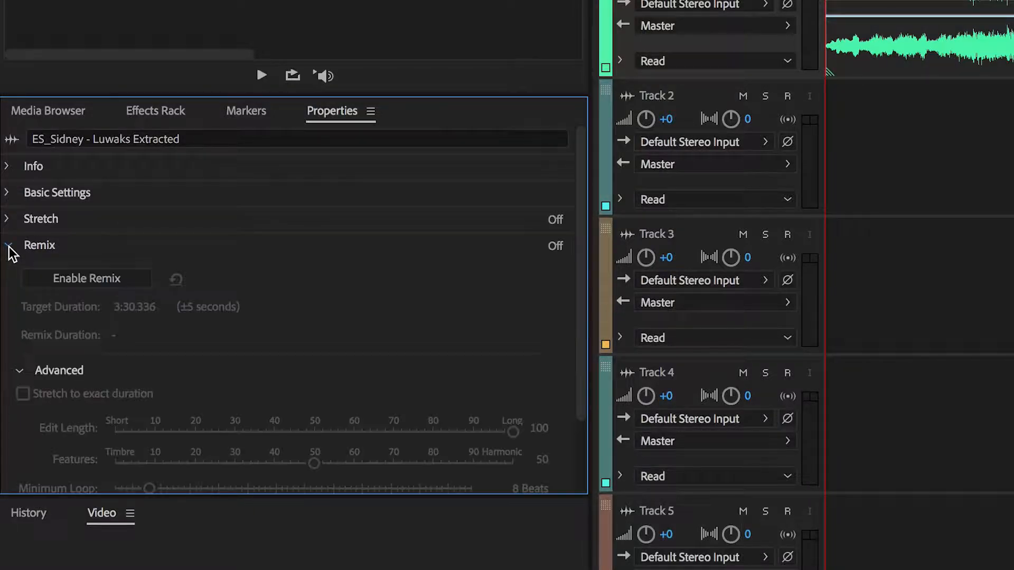
{"action": "scroll", "scroll_direction": "down", "scroll_amount": 3}
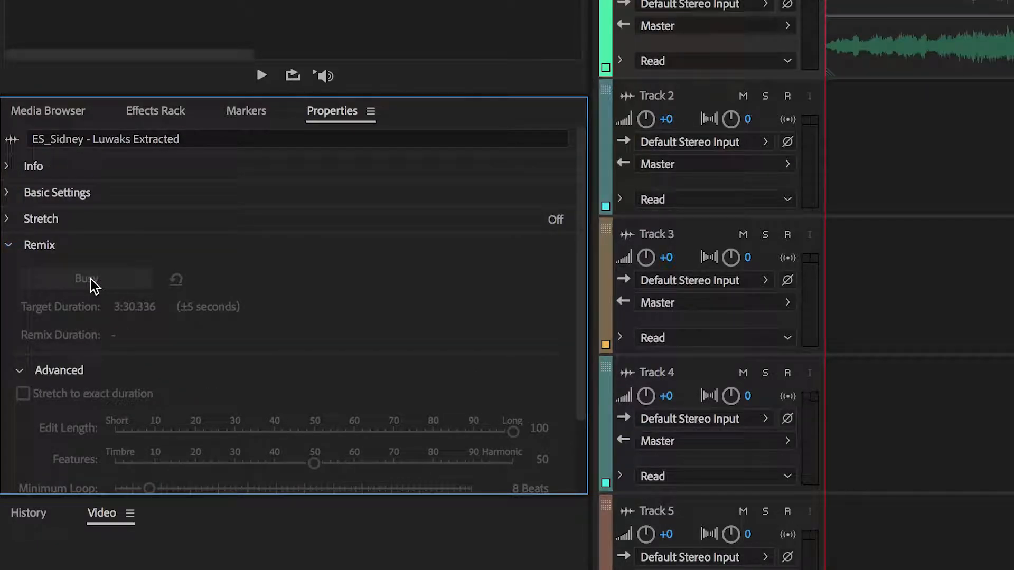
Enable Remix and review its advanced settings once analysis finishes
{"action": "left_click", "coordinate": [86, 278]}
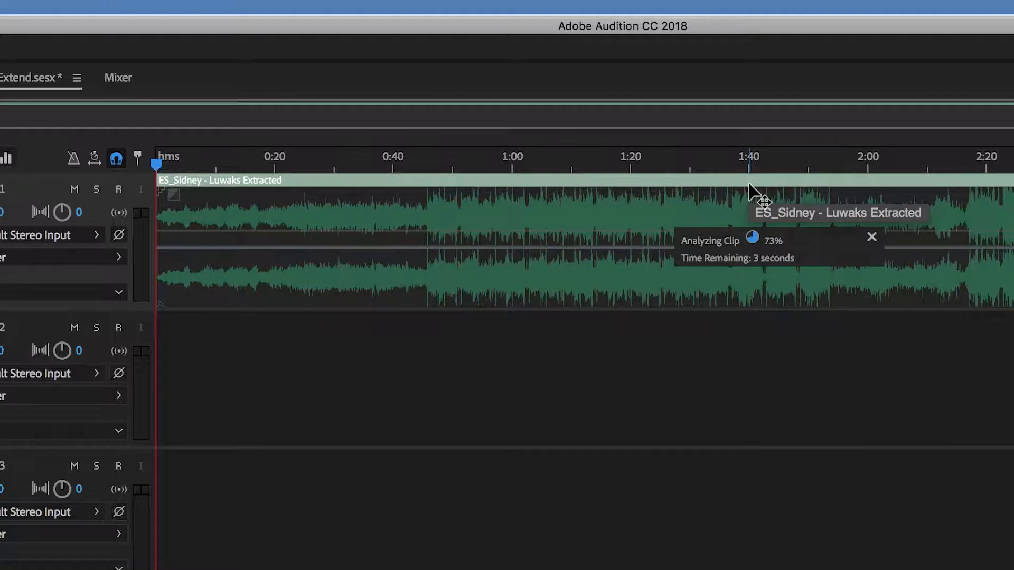
{"action": "mouse_move", "coordinate": [712, 262]}
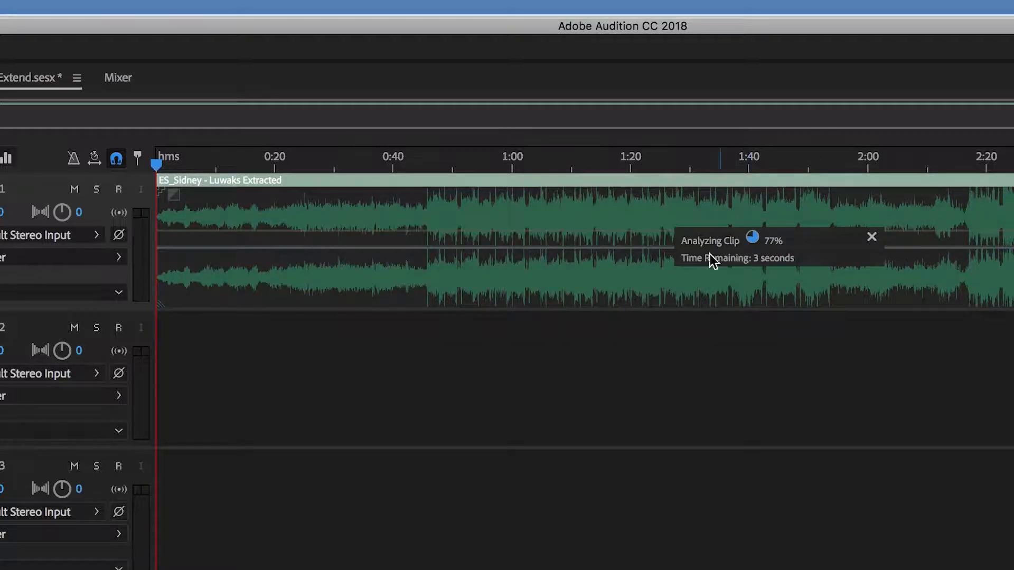
{"action": "mouse_move", "coordinate": [741, 282]}
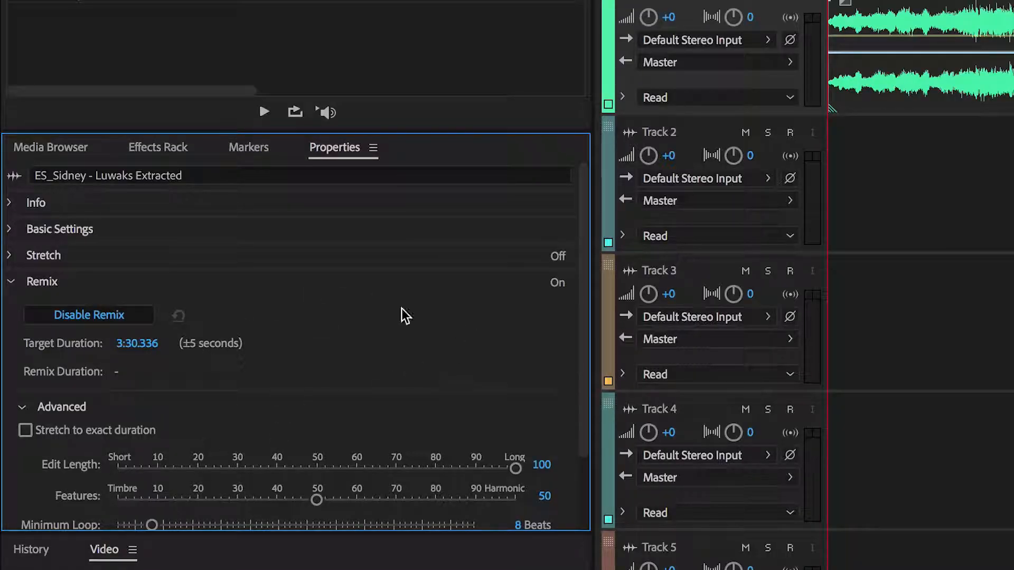
{"action": "scroll", "scroll_direction": "down", "scroll_amount": 3}
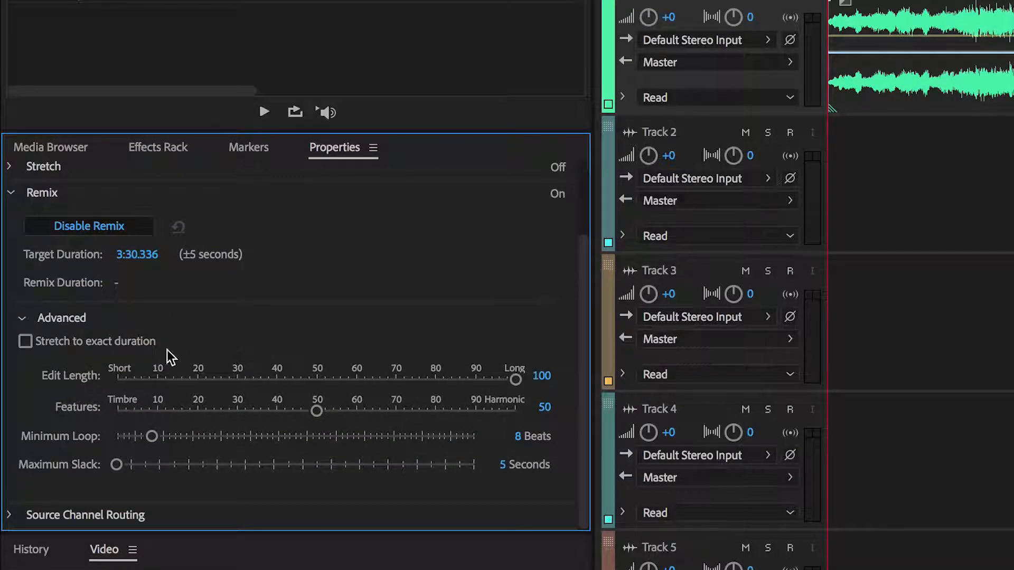
{"action": "mouse_move", "coordinate": [213, 400]}
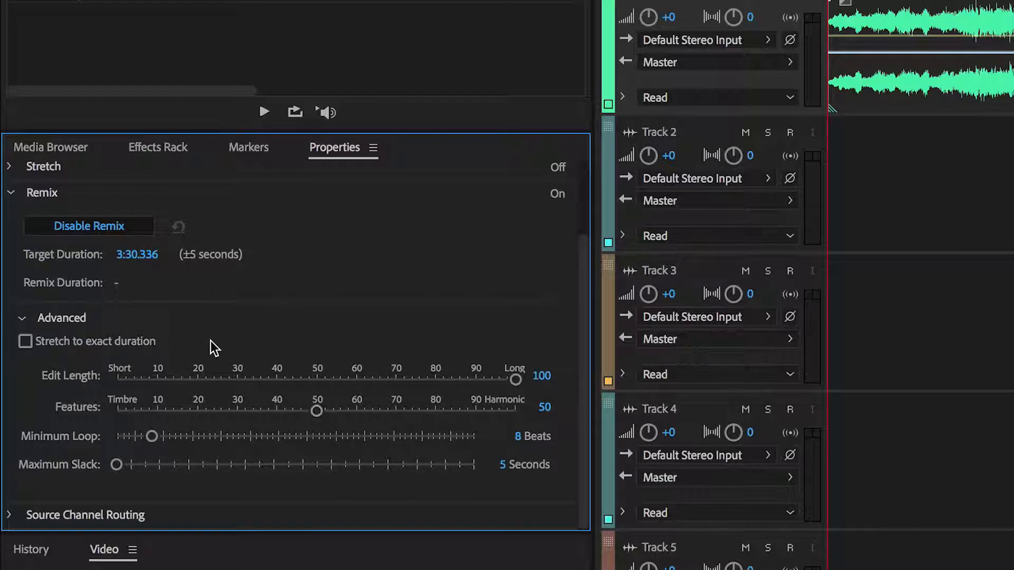
{"action": "mouse_move", "coordinate": [189, 323]}
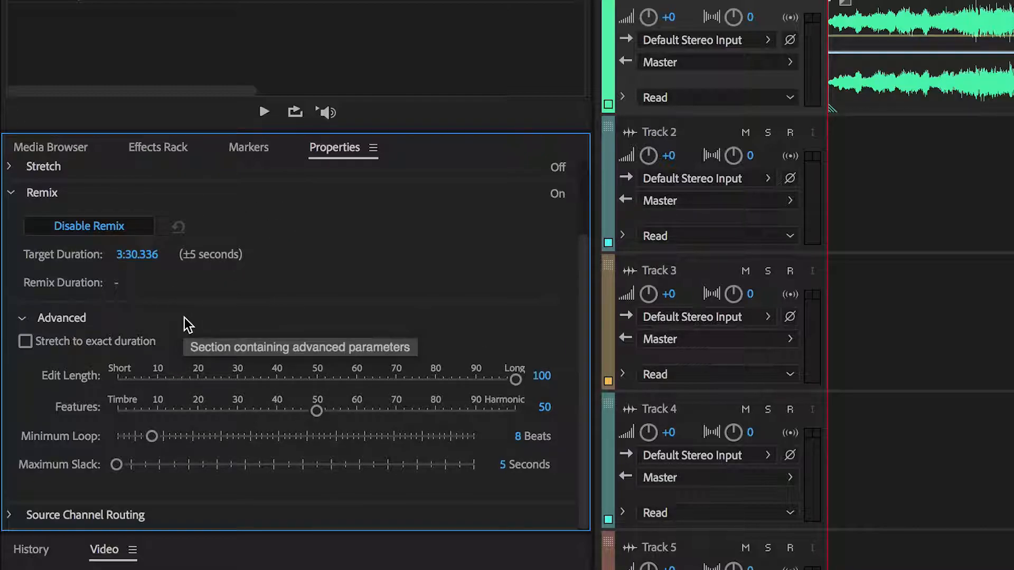
{"action": "mouse_move", "coordinate": [75, 269]}
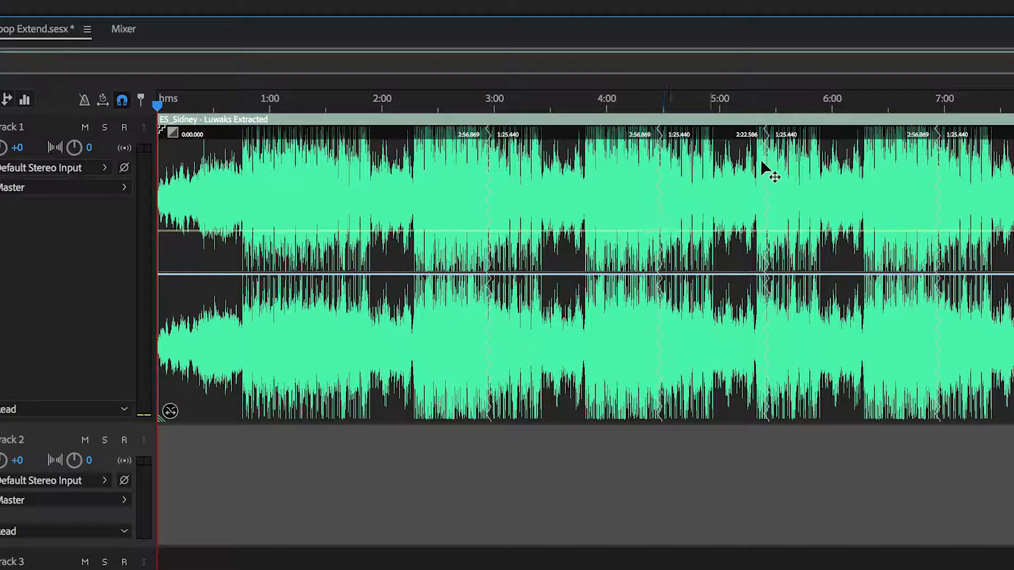
{"action": "mouse_move", "coordinate": [930, 33]}
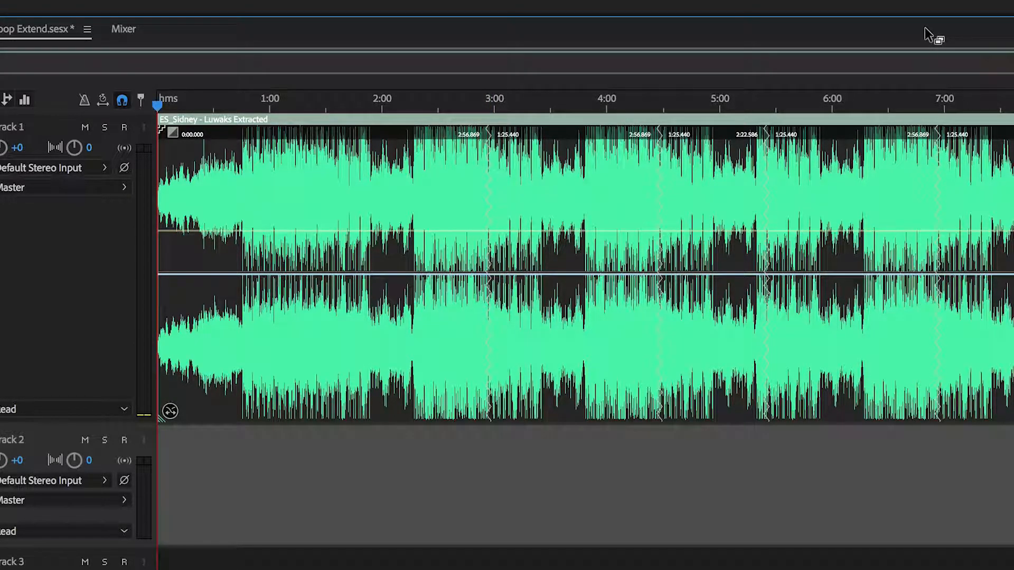
Set the Remix target duration to 10:30, yielding a 10:33.199 clip
{"action": "left_click", "coordinate": [651, 106]}
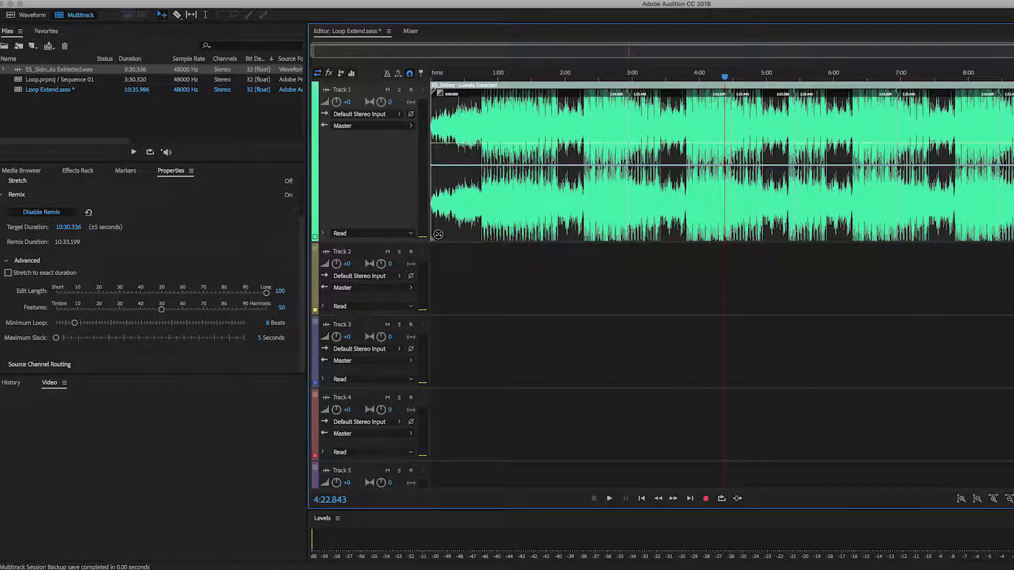
Export the session to Premiere Pro as 'Loop Extend (All Tracks).xml', opening it there
{"action": "left_click", "coordinate": [7, 14]}
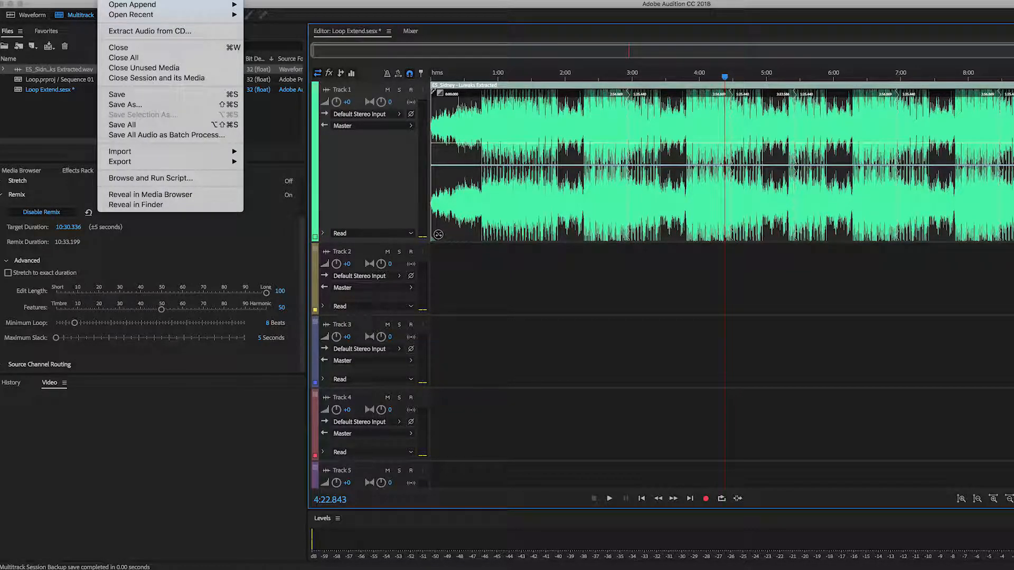
{"action": "mouse_move", "coordinate": [120, 161]}
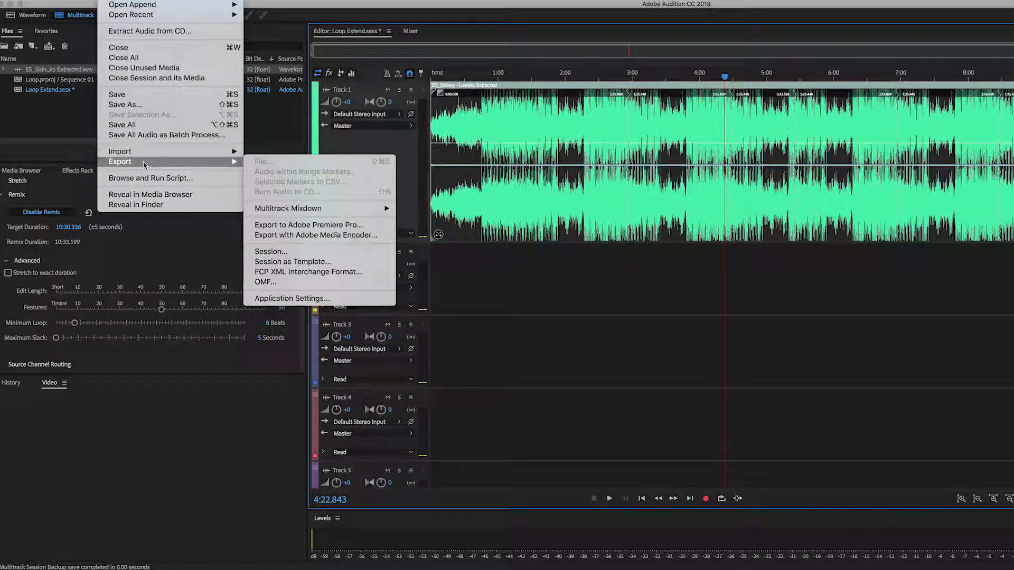
{"action": "mouse_move", "coordinate": [309, 224]}
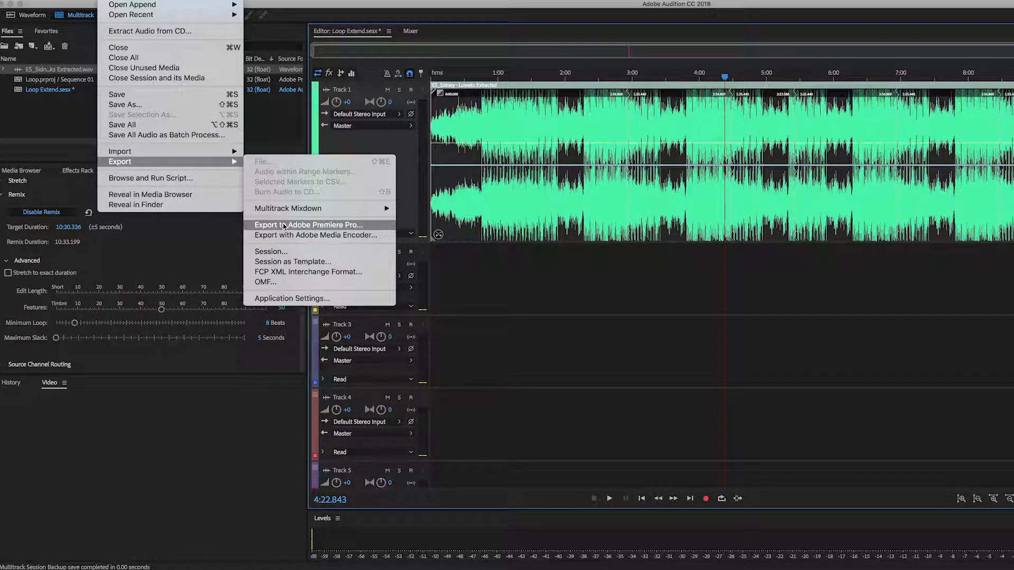
{"action": "left_click", "coordinate": [309, 224]}
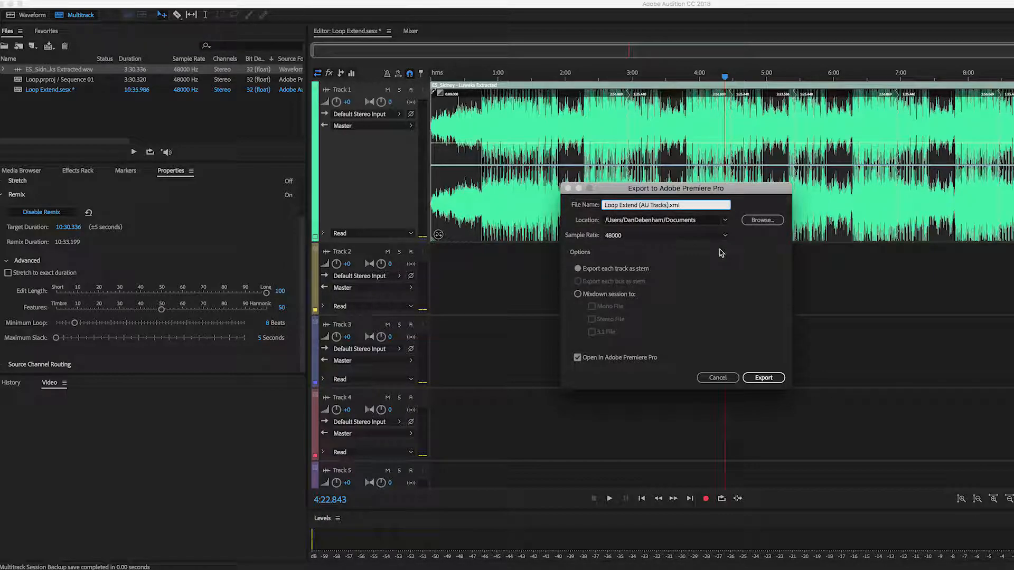
{"action": "mouse_move", "coordinate": [715, 355]}
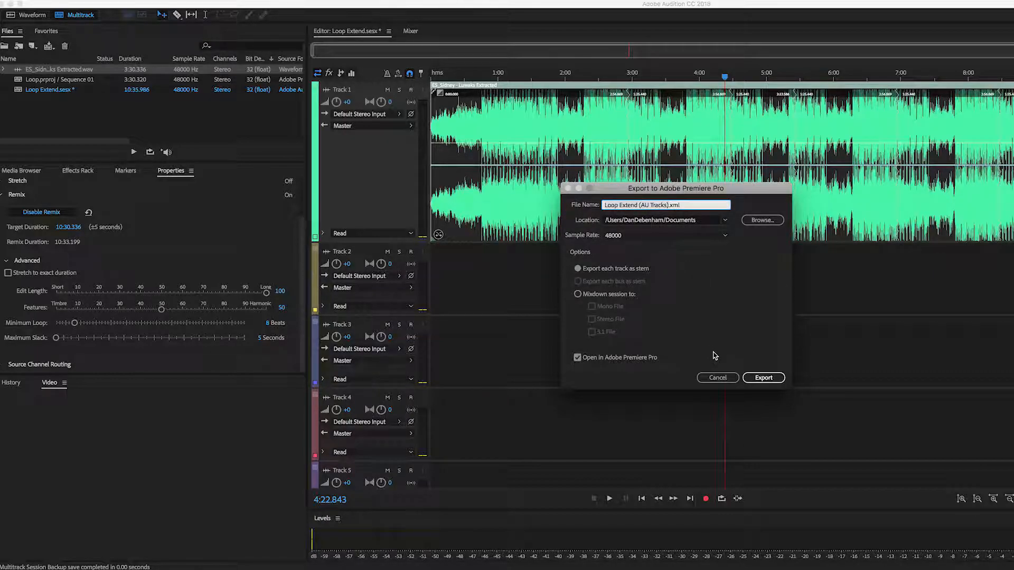
{"action": "left_click", "coordinate": [763, 378]}
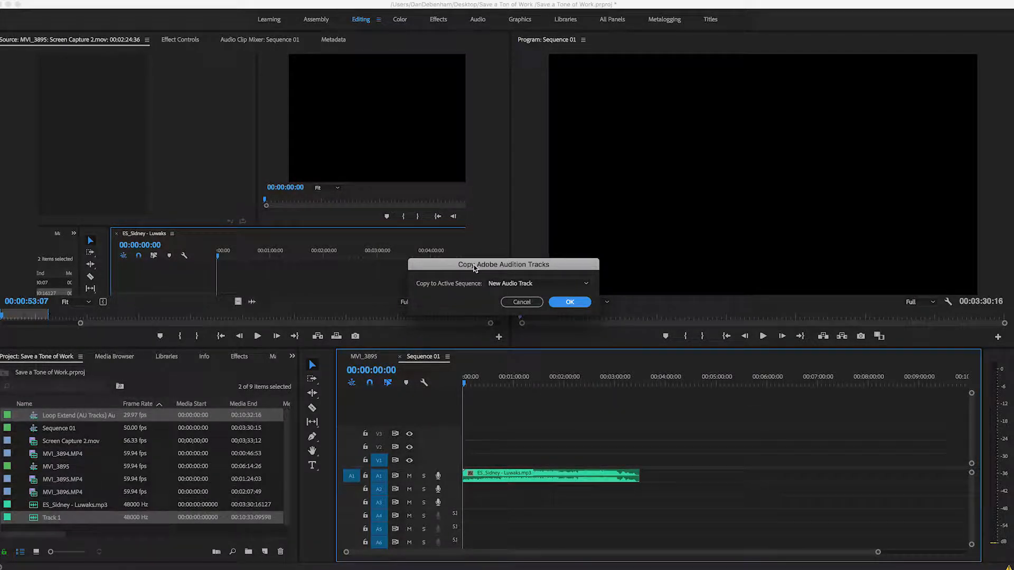
Copy the remixed Audition track into Sequence 01 as a new audio track
{"action": "left_click", "coordinate": [569, 302]}
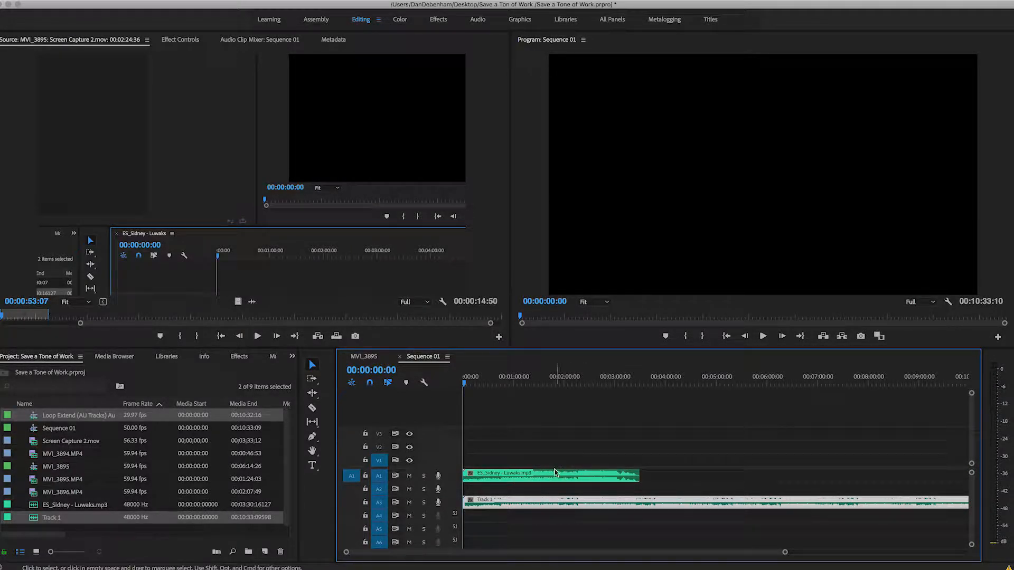
{"action": "mouse_move", "coordinate": [784, 553]}
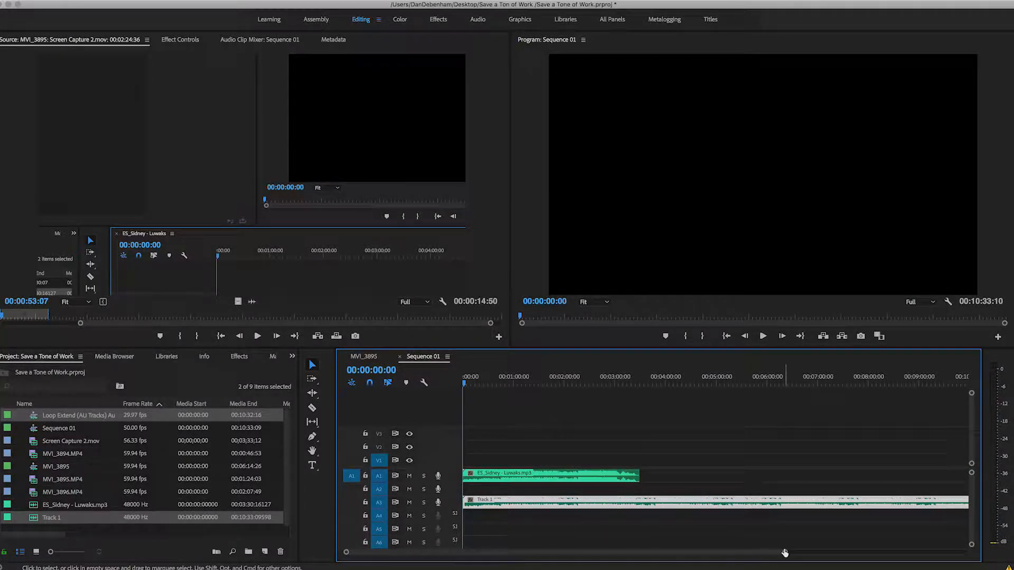